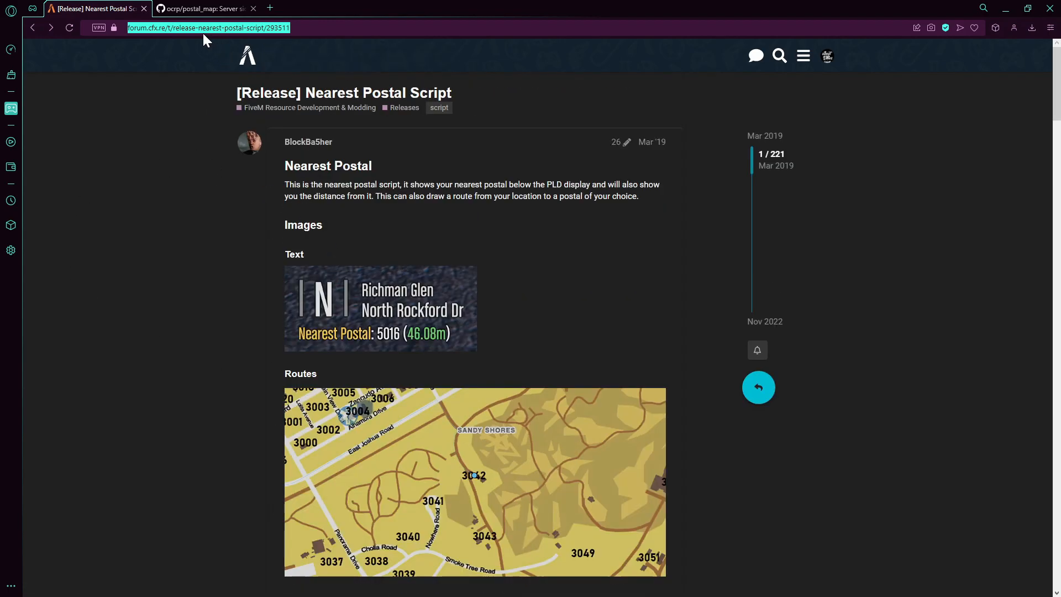
{"action": "mouse_move", "coordinate": [173, 54]}
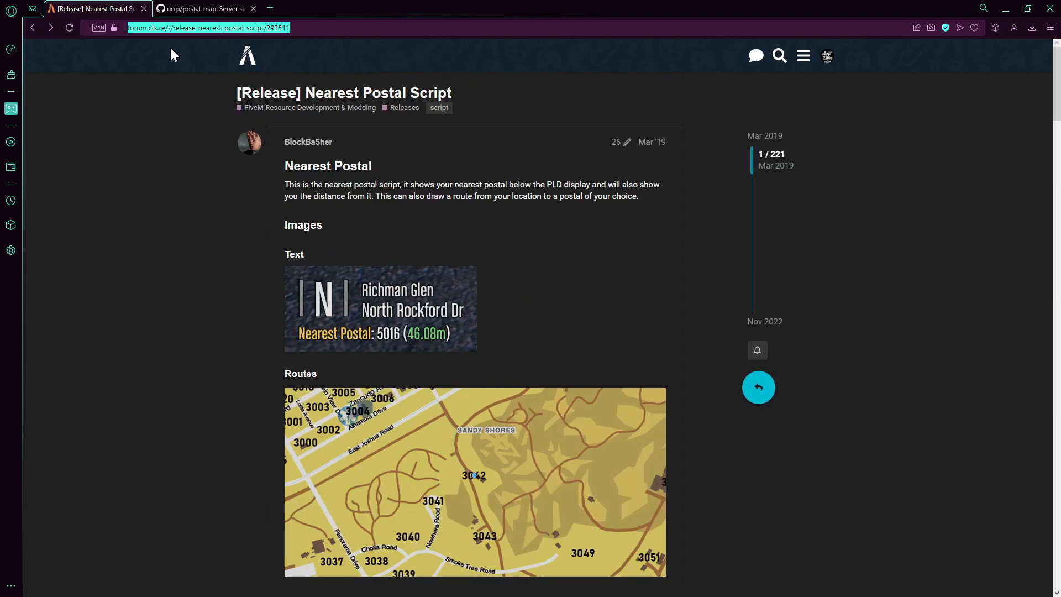
Reach the Installation section and launch the 'releases' link in a new tab
{"action": "scroll", "scroll_direction": "down", "scroll_amount": 3}
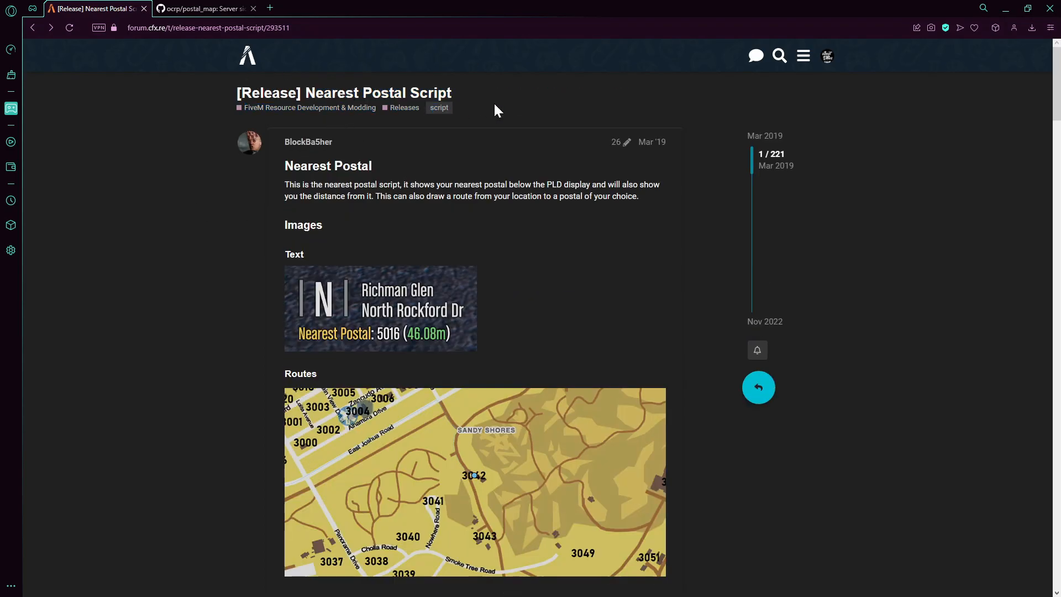
{"action": "scroll", "scroll_direction": "down", "scroll_amount": 3}
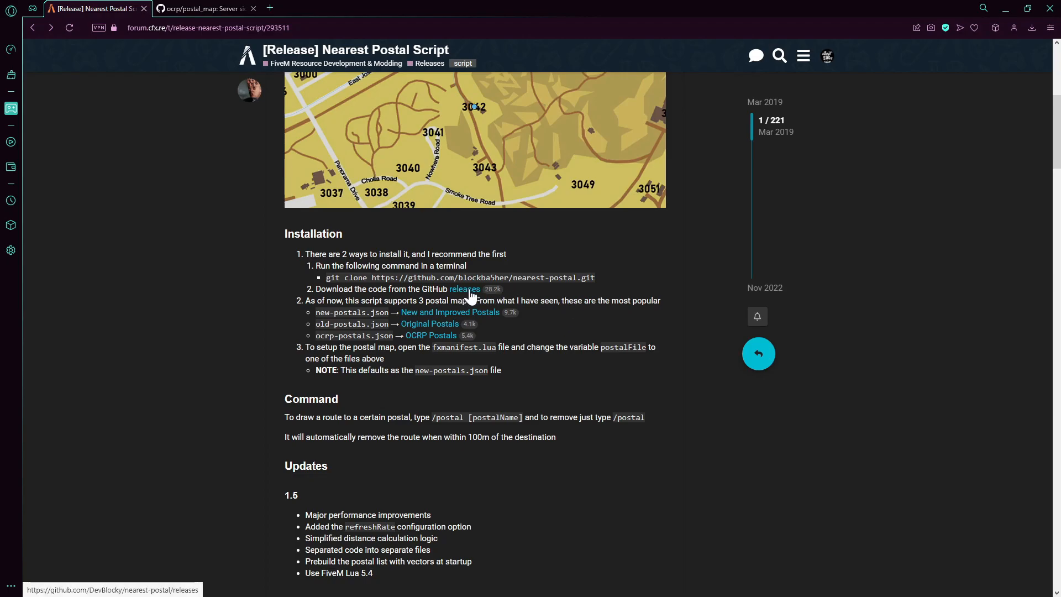
{"action": "right_click", "coordinate": [465, 288]}
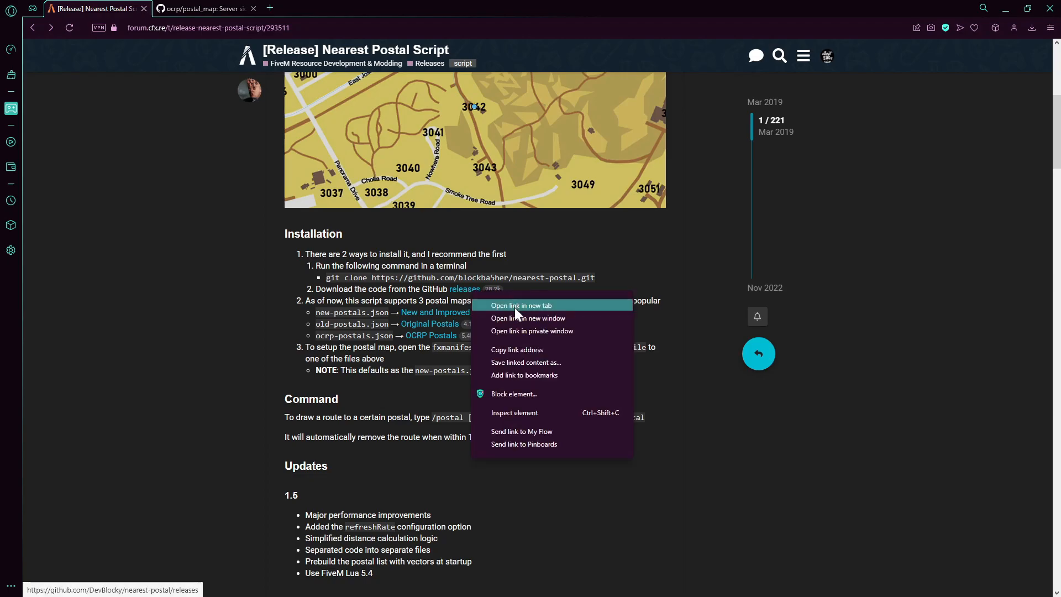
{"action": "left_click", "coordinate": [520, 305]}
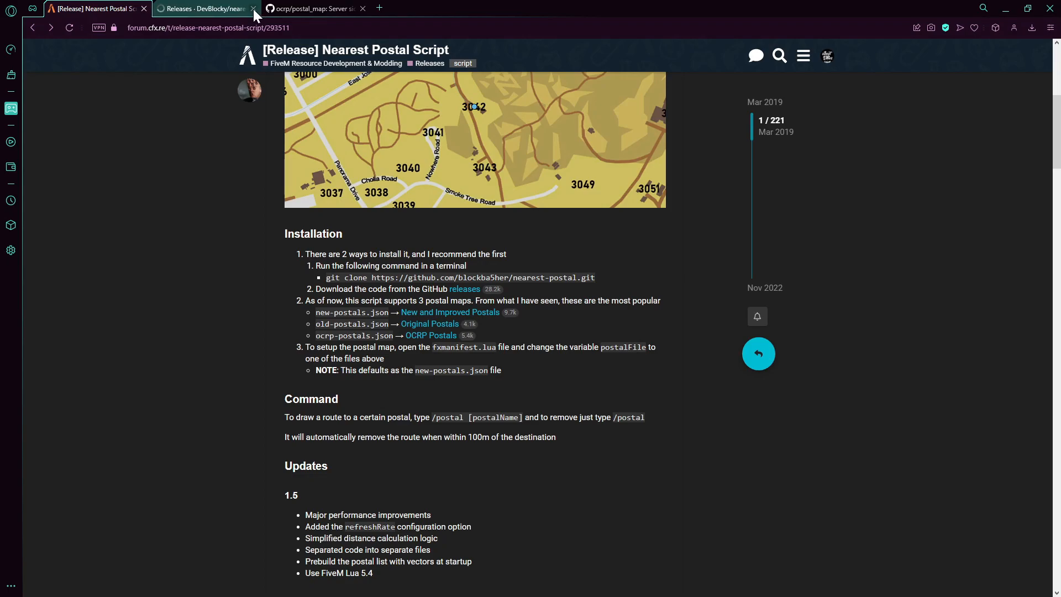
Download the 'Source code (zip)' asset of nearest-postal release 1.5.2
{"action": "left_click", "coordinate": [203, 8]}
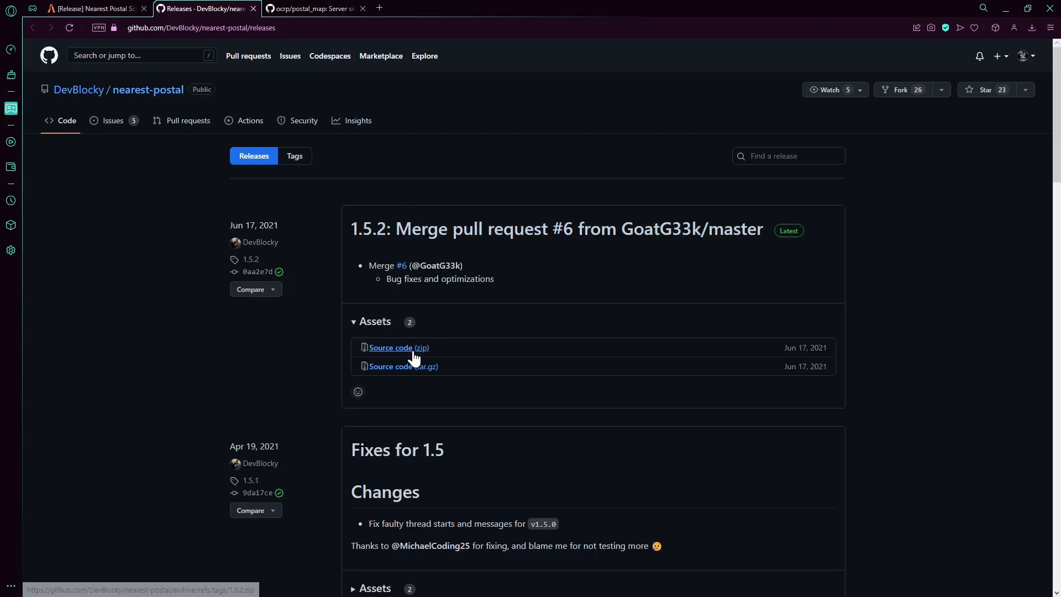
{"action": "left_click", "coordinate": [92, 7]}
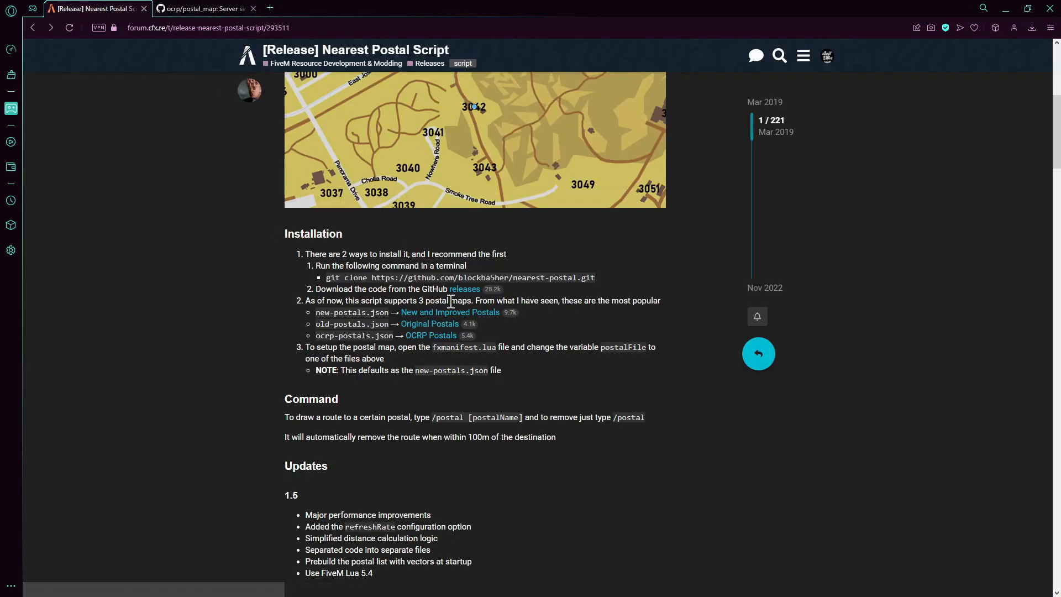
{"action": "mouse_move", "coordinate": [430, 335]}
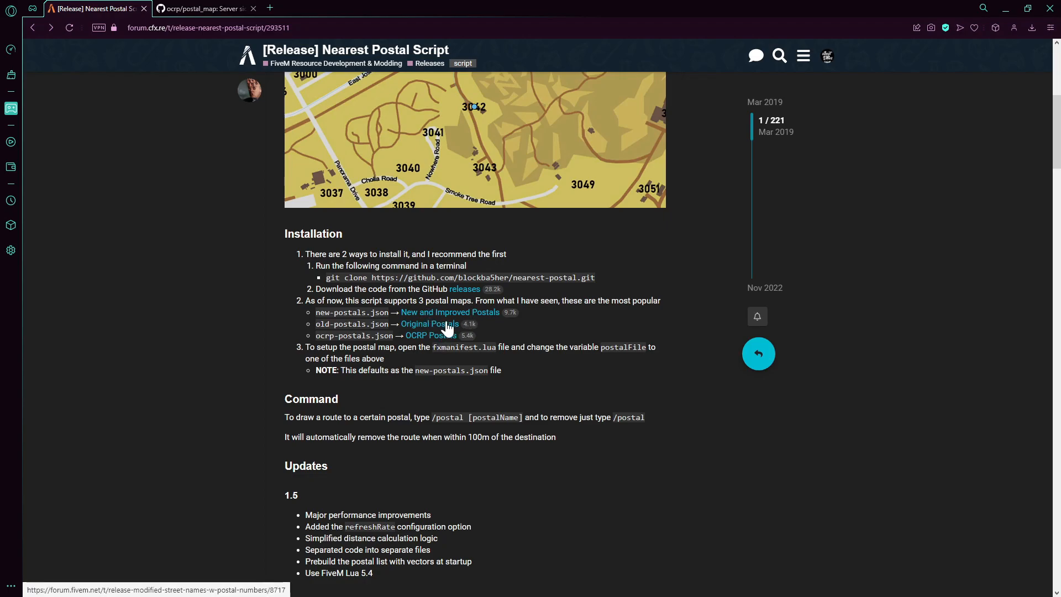
{"action": "mouse_move", "coordinate": [438, 341]}
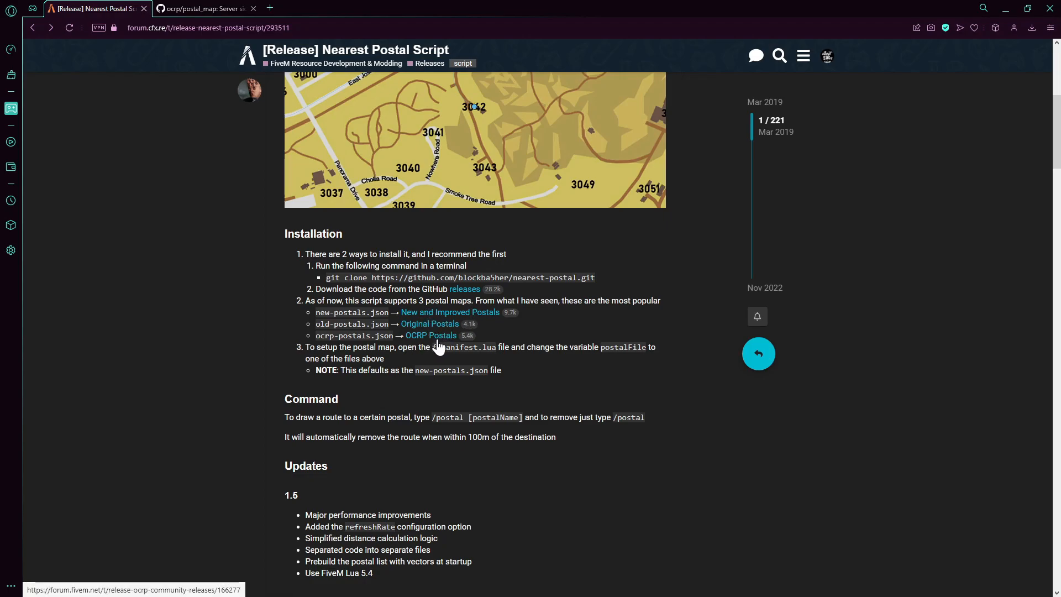
{"action": "mouse_move", "coordinate": [225, 44]}
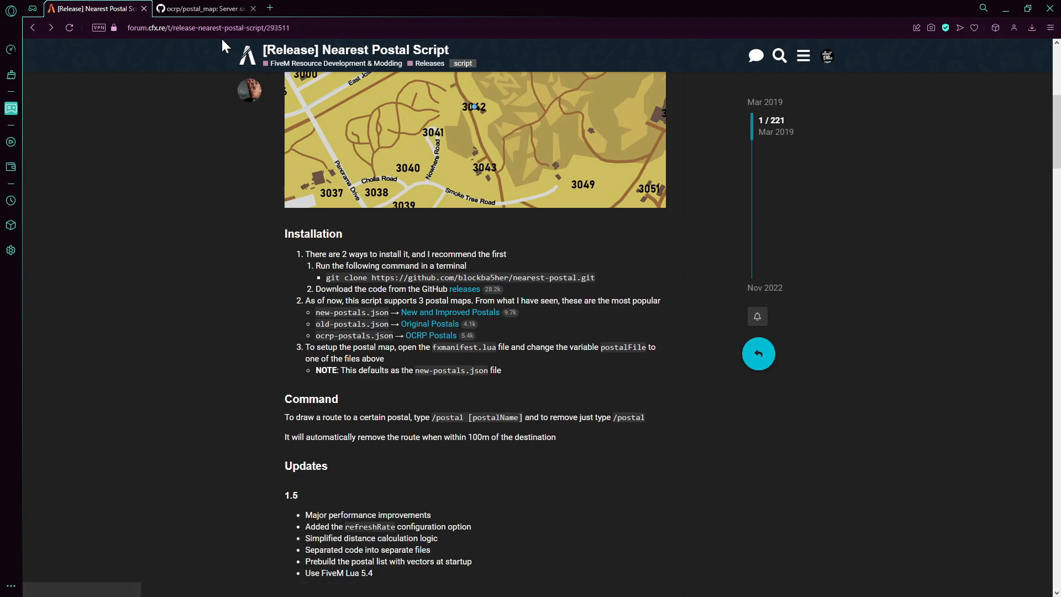
{"action": "mouse_move", "coordinate": [430, 324]}
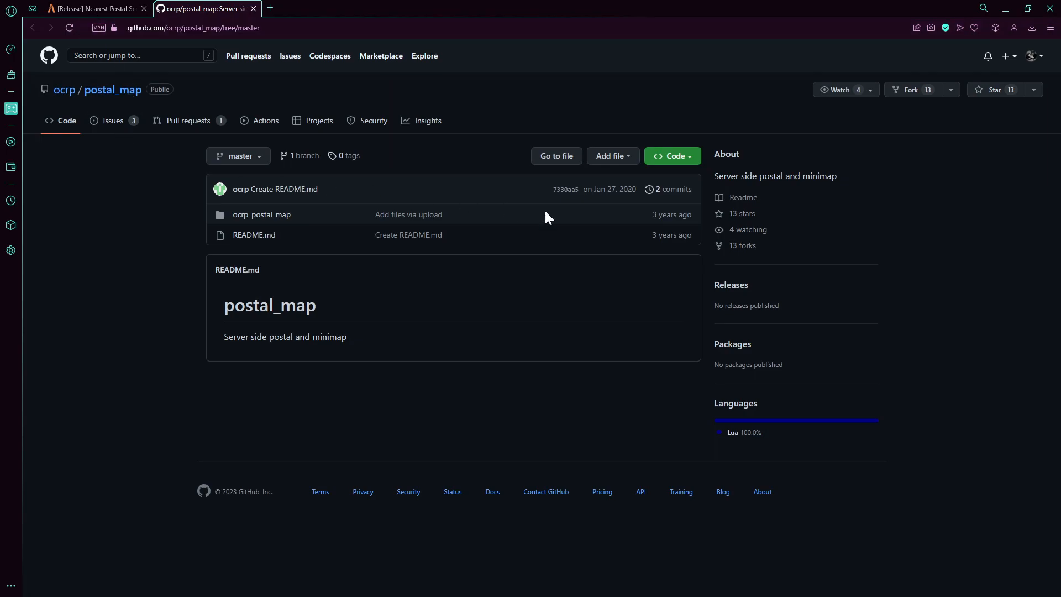
Download the ocrp/postal_map repository as a ZIP via the green Code button
{"action": "left_click", "coordinate": [670, 155]}
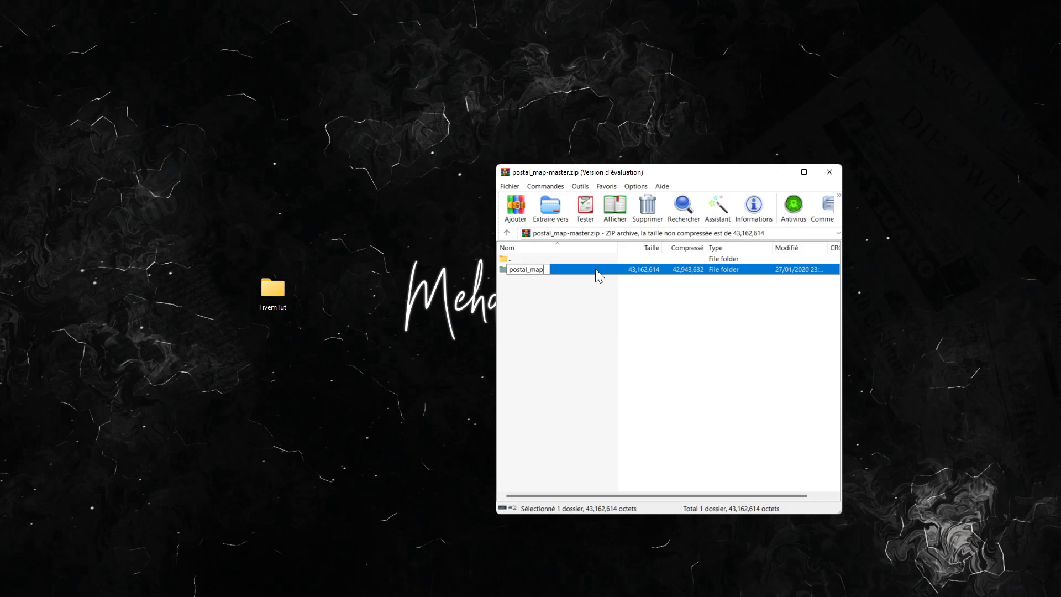
Enter postal_map-master in the archive and select the ocrp_postal_map folder
{"action": "double_click", "coordinate": [526, 269]}
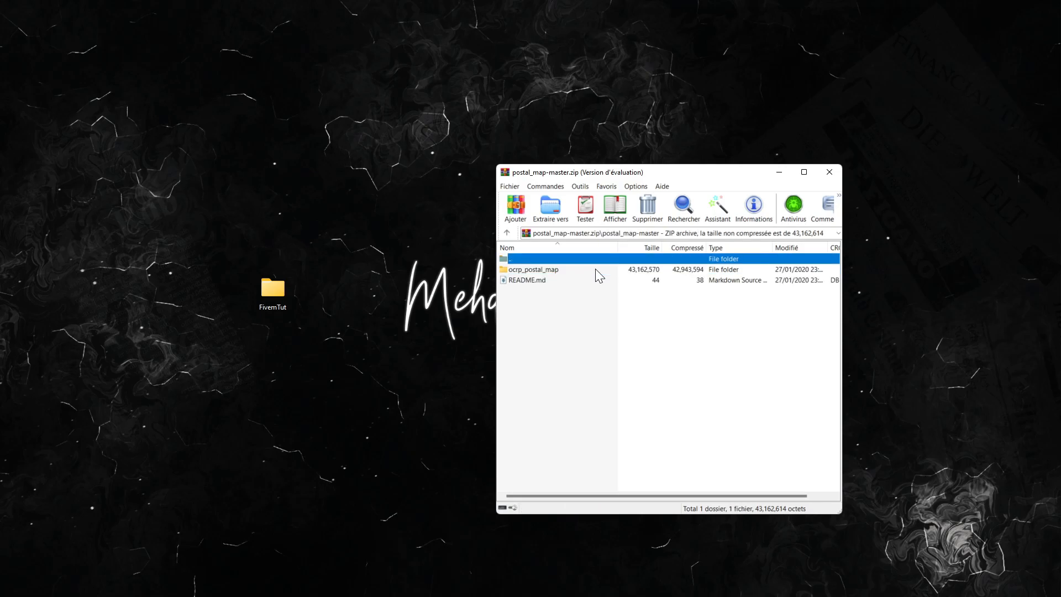
{"action": "left_click", "coordinate": [535, 269]}
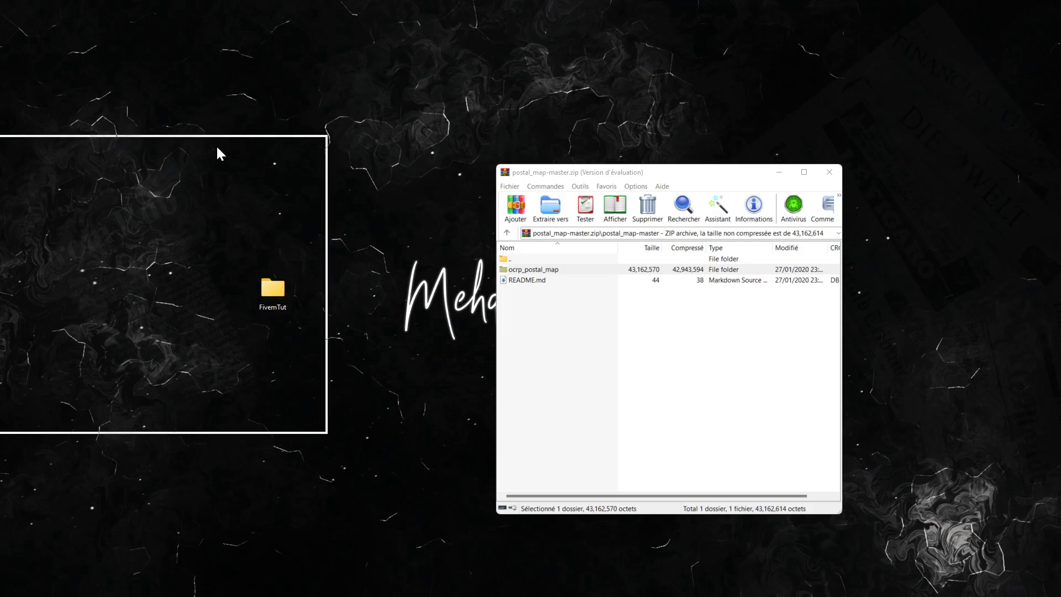
Navigate from FivemTut through the_files resources into the [Scripts] folder
{"action": "double_click", "coordinate": [272, 287]}
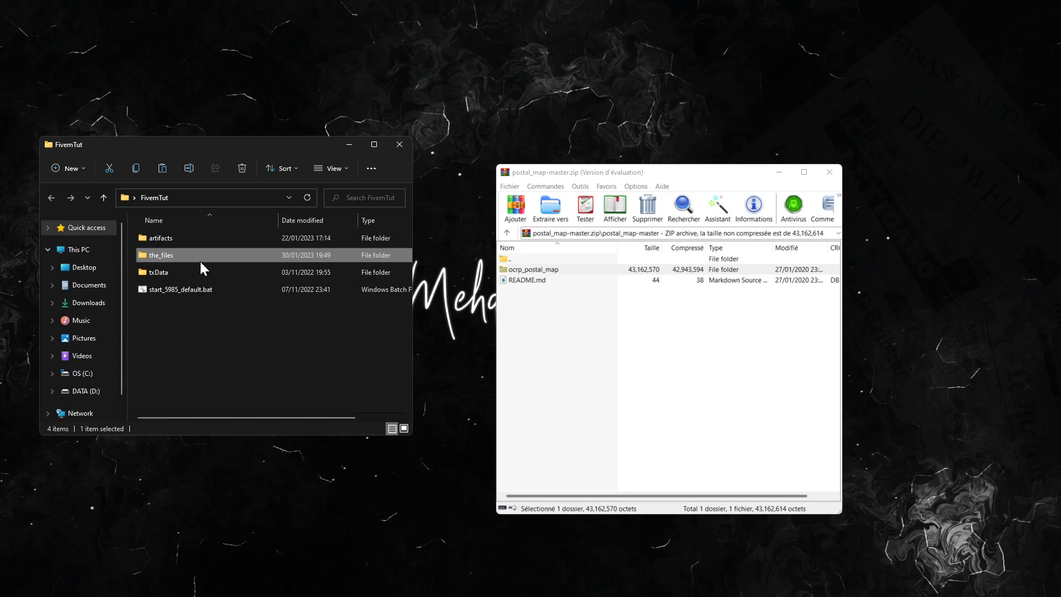
{"action": "double_click", "coordinate": [160, 255]}
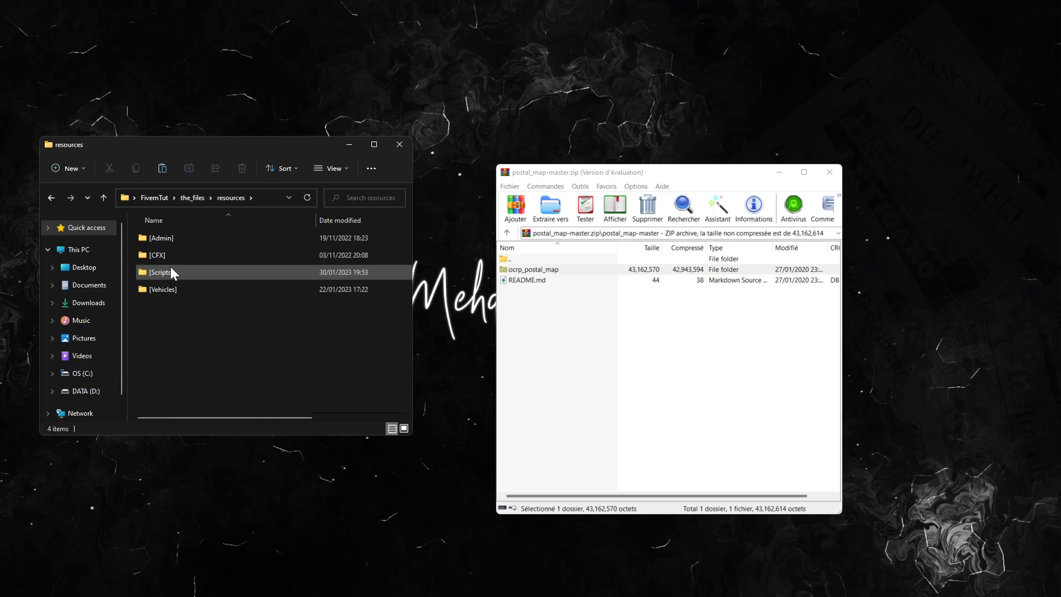
{"action": "double_click", "coordinate": [159, 272]}
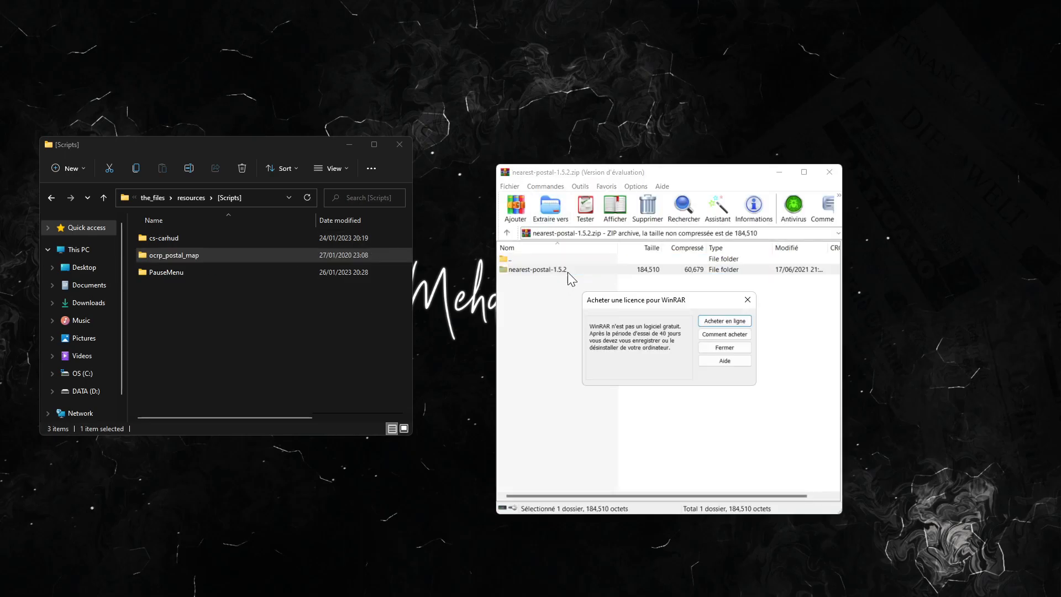
Dismiss WinRAR's licence reminder with Fermer to view the nearest-postal-1.5.2 archive
{"action": "left_click", "coordinate": [723, 347]}
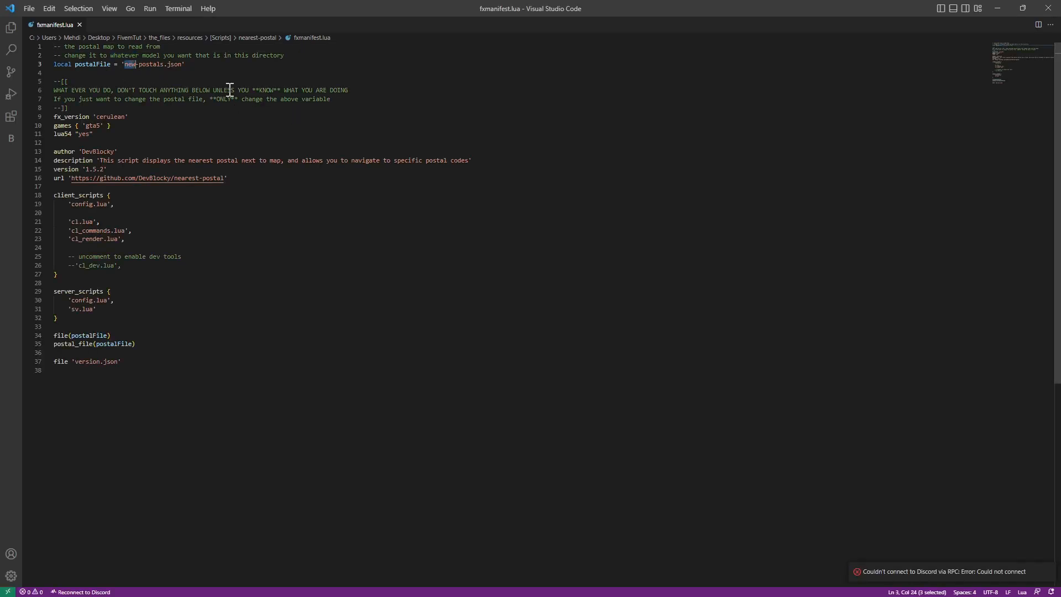
Change postalFile on line 3 to 'ocrp-postals.json' by replacing 'new' with ocrp
{"action": "type", "text": "ocrp"}
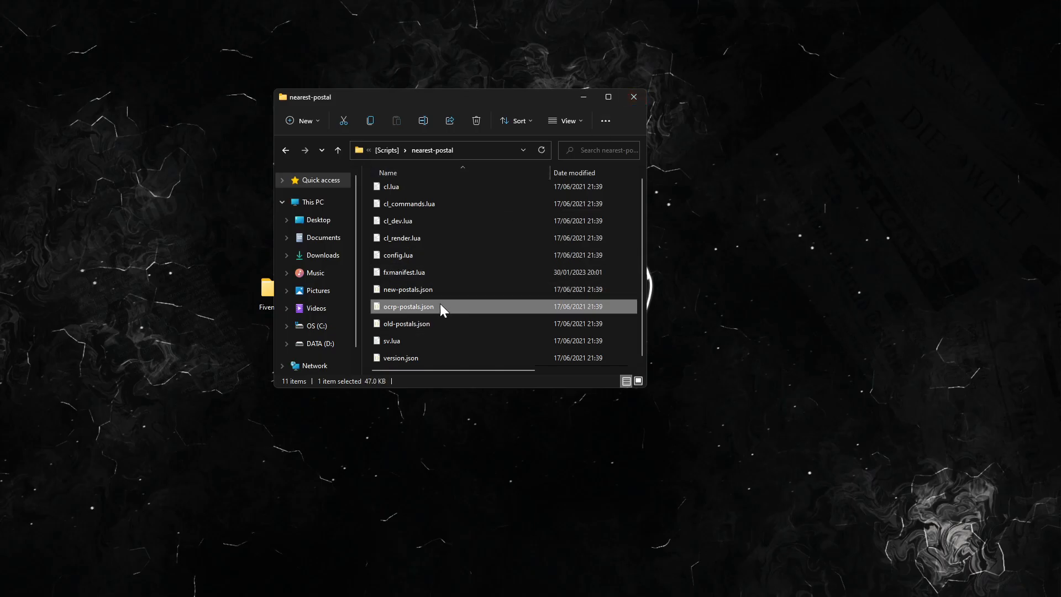
{"action": "mouse_move", "coordinate": [409, 307]}
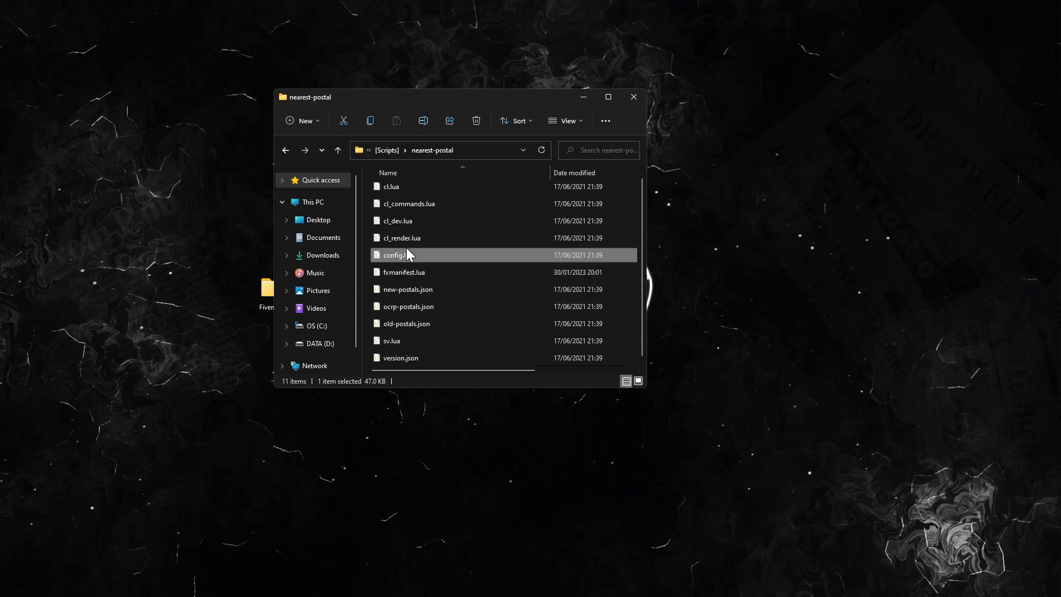
Load config.lua from the nearest-postal resource folder
{"action": "double_click", "coordinate": [395, 254]}
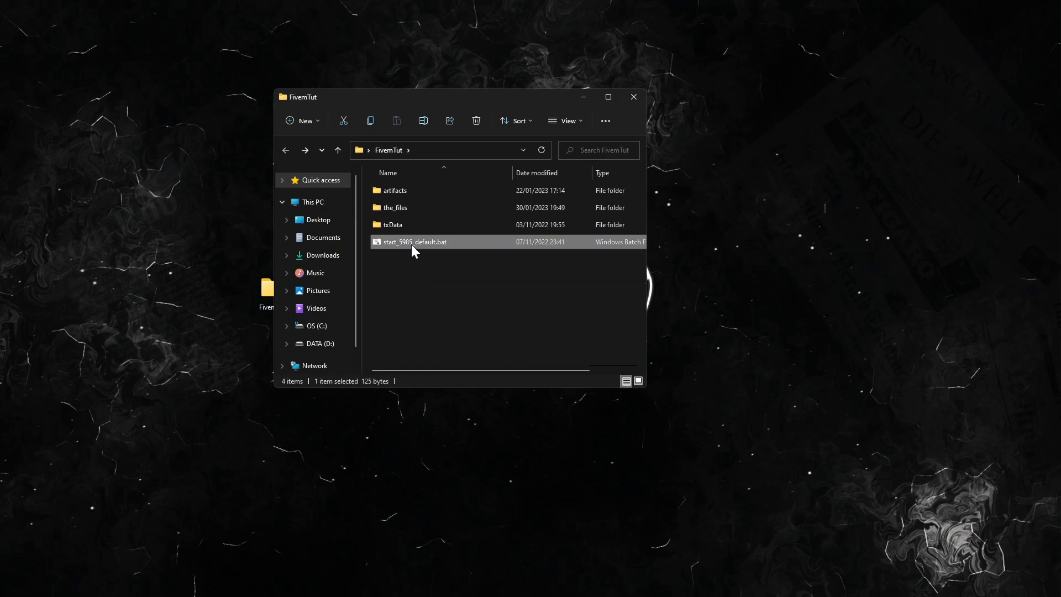
Start the server by running start_5985_default.bat from the FivemTut folder
{"action": "left_click", "coordinate": [608, 98]}
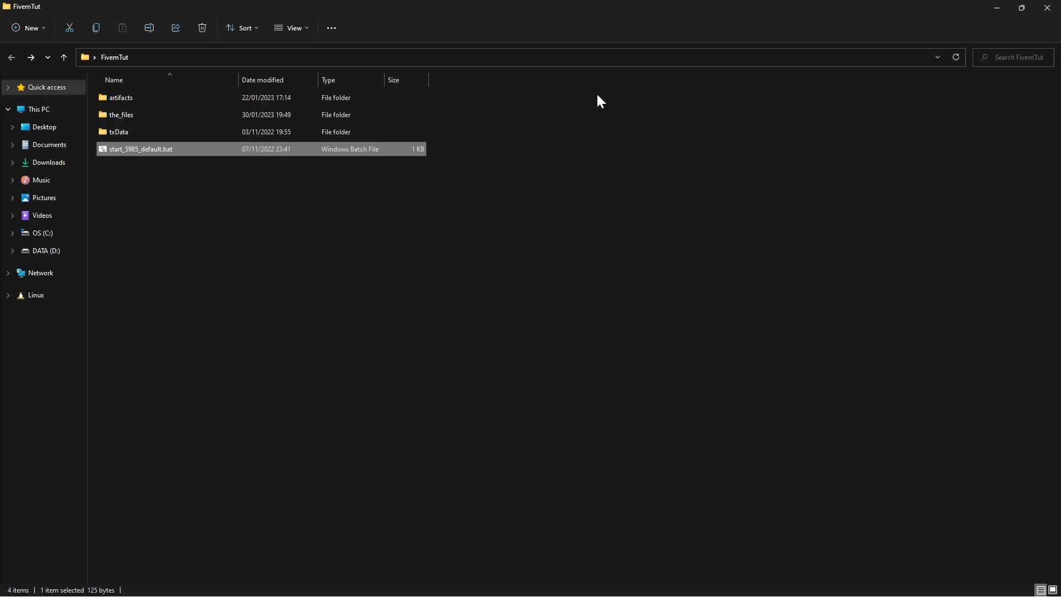
{"action": "double_click", "coordinate": [142, 149]}
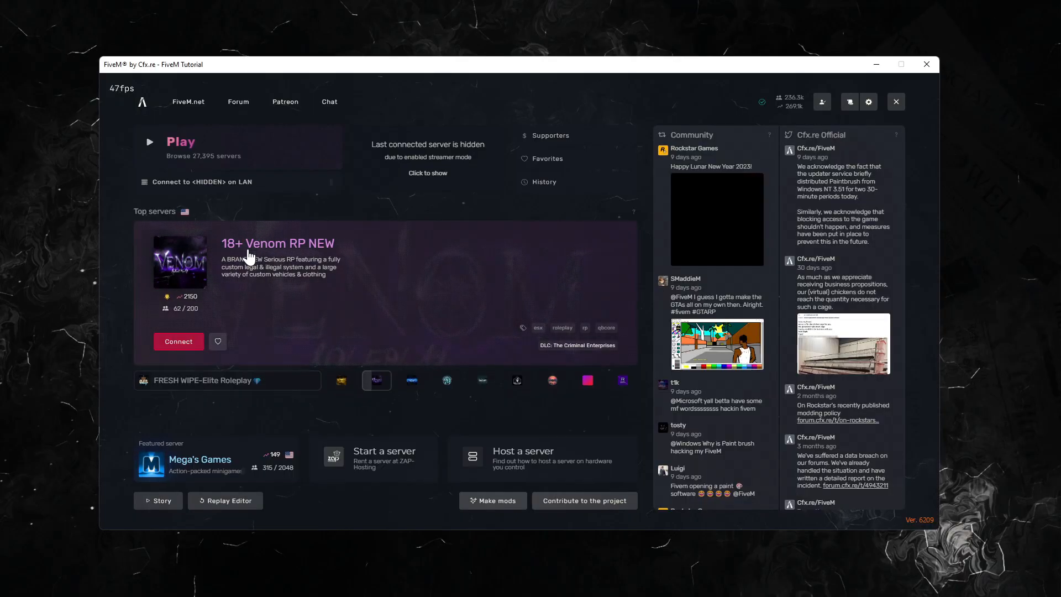
Connect to the local LAN server so the game loads with the Nearest Postal readout
{"action": "left_click", "coordinate": [179, 341]}
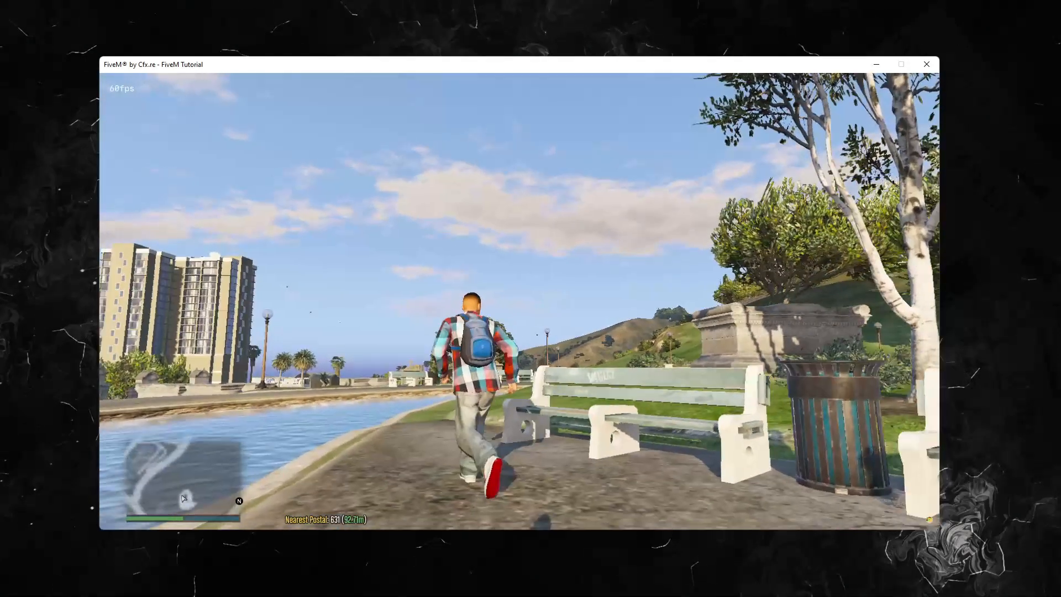
{"action": "key", "text": "Escape"}
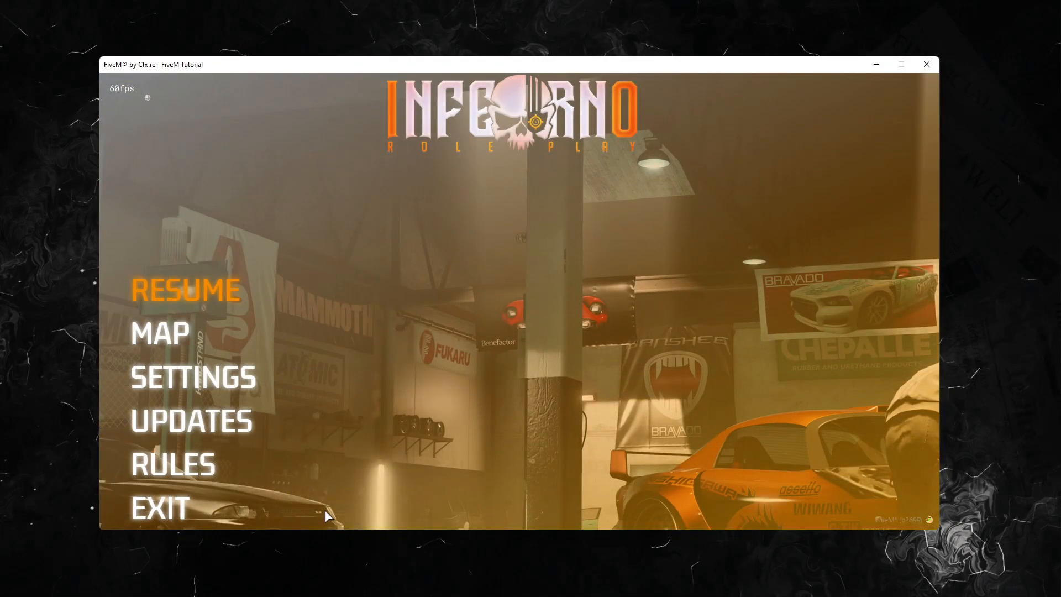
{"action": "left_click", "coordinate": [185, 290]}
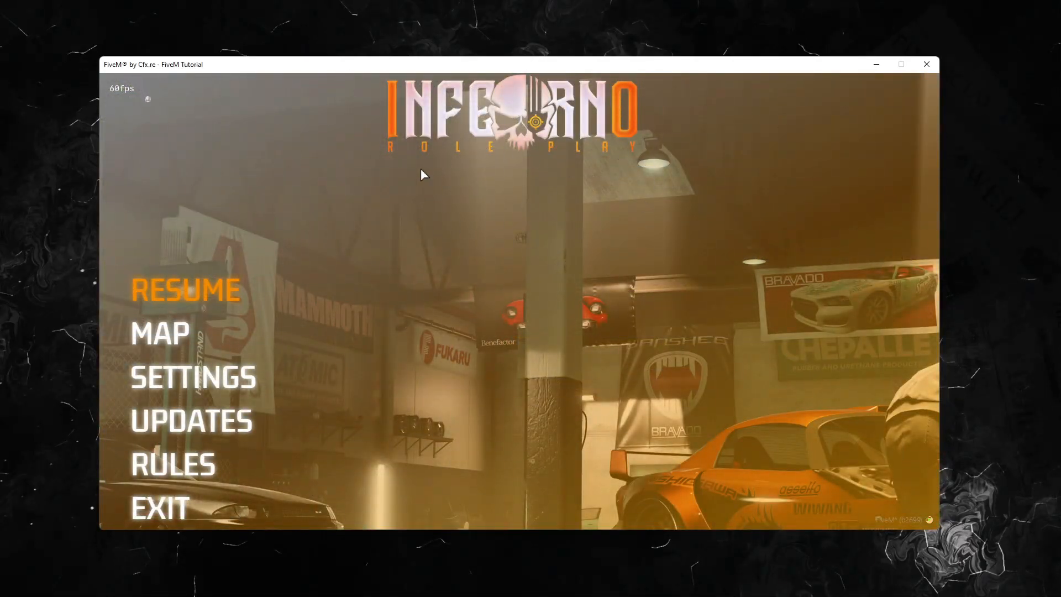
{"action": "mouse_move", "coordinate": [556, 156]}
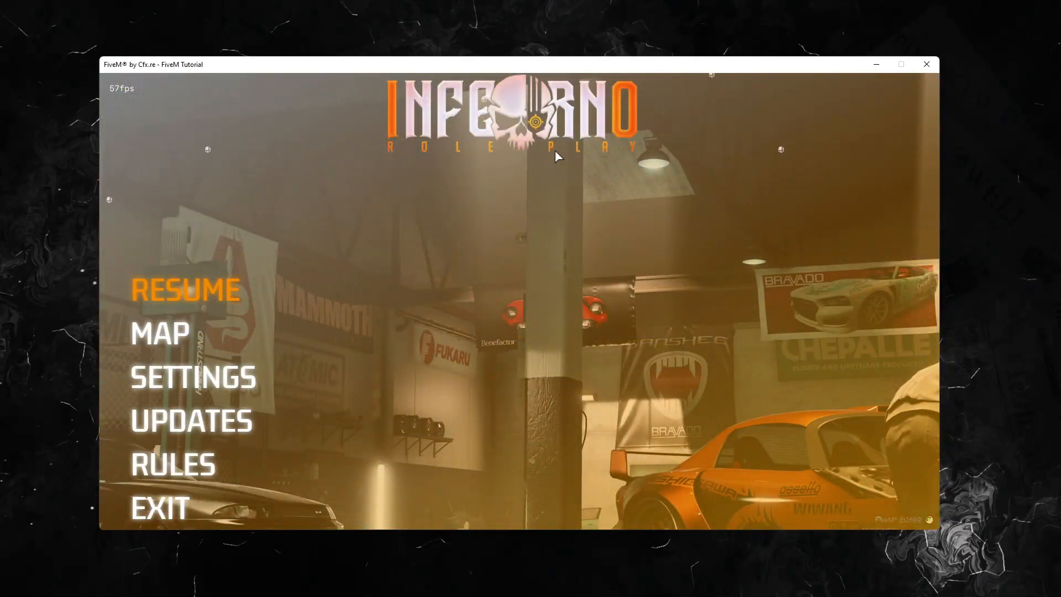
{"action": "mouse_move", "coordinate": [195, 344]}
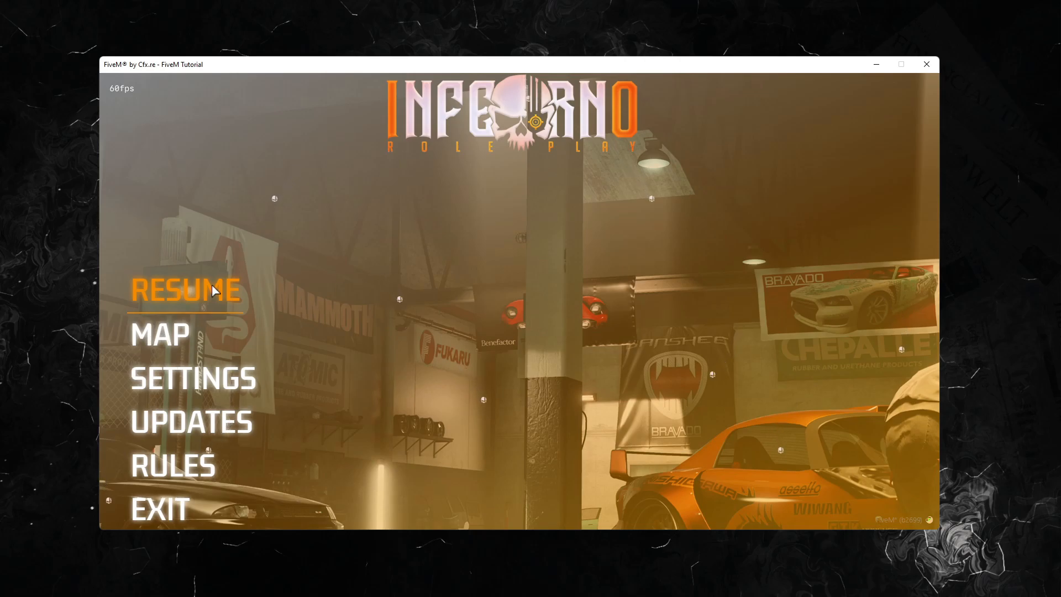
{"action": "mouse_move", "coordinate": [160, 333]}
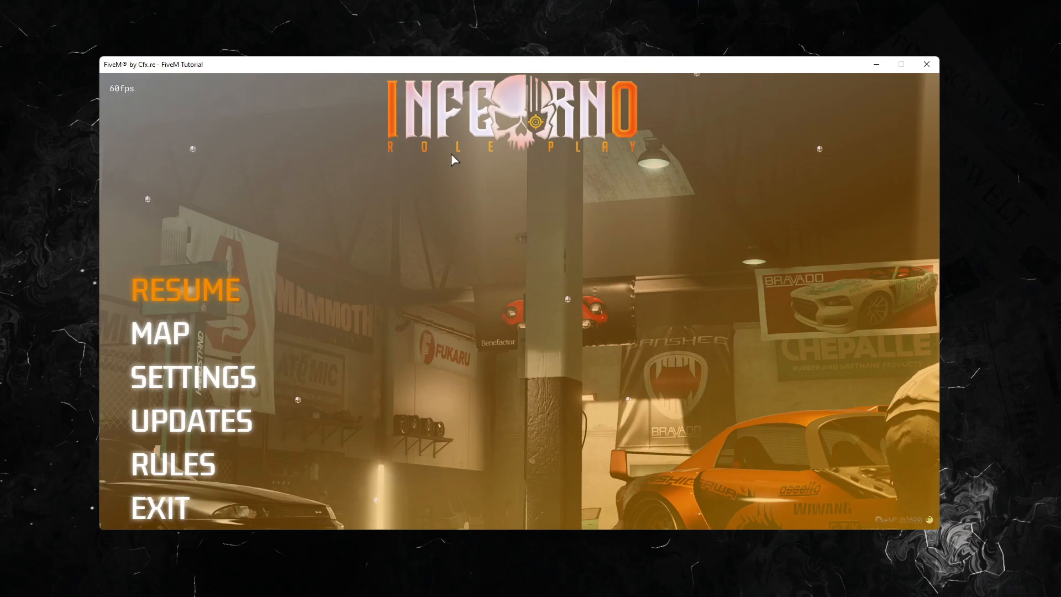
{"action": "mouse_move", "coordinate": [167, 338]}
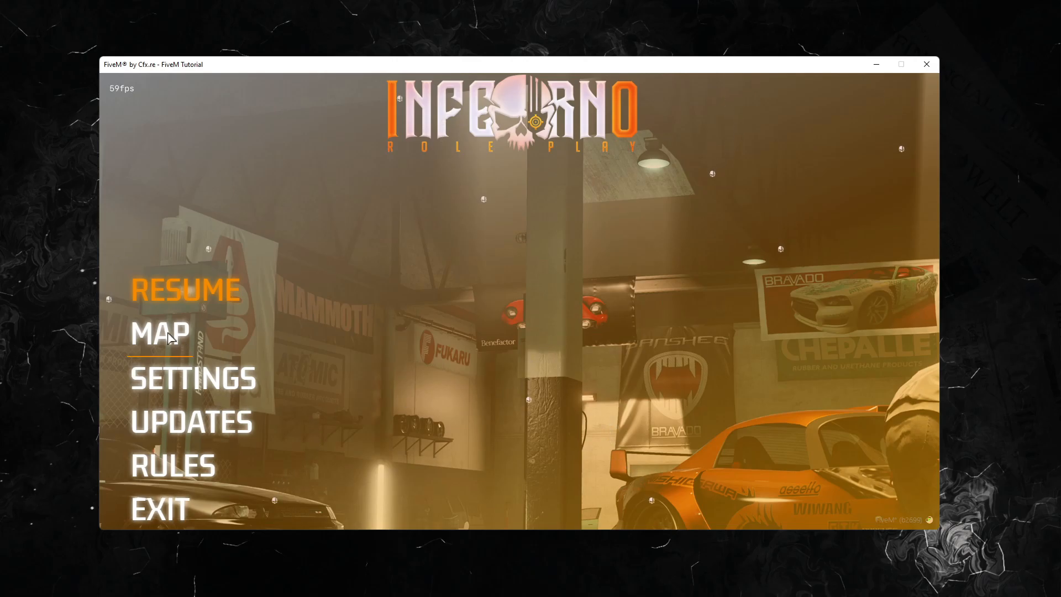
{"action": "left_click", "coordinate": [159, 333]}
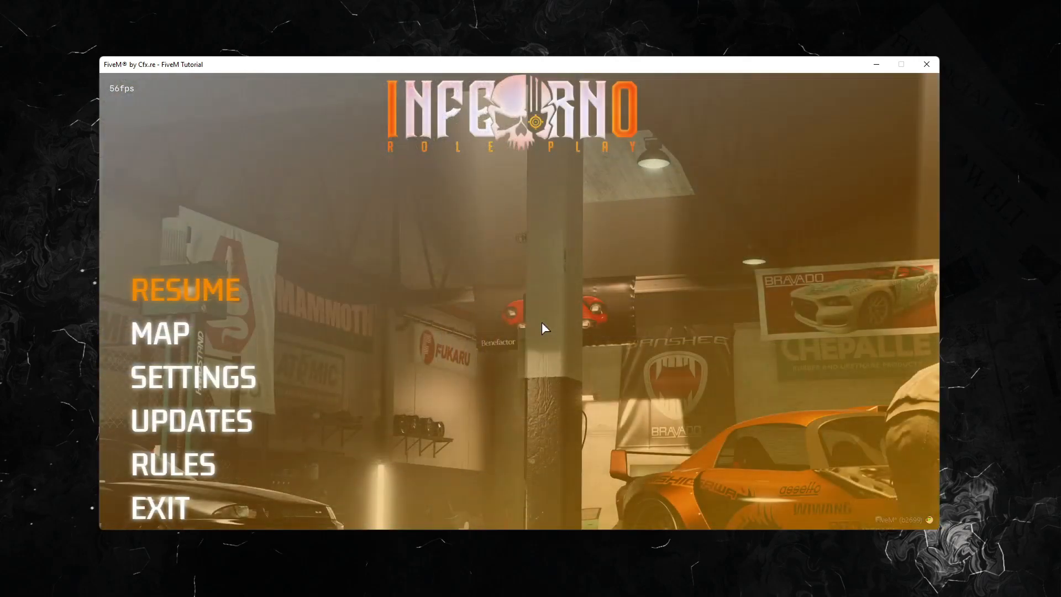
{"action": "mouse_move", "coordinate": [204, 294]}
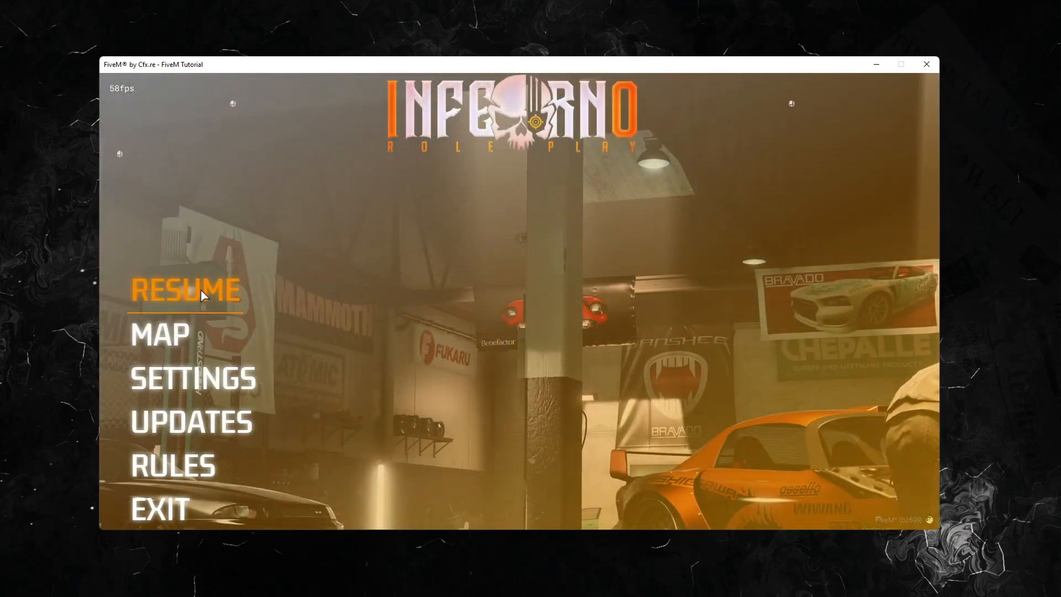
{"action": "left_click", "coordinate": [184, 290]}
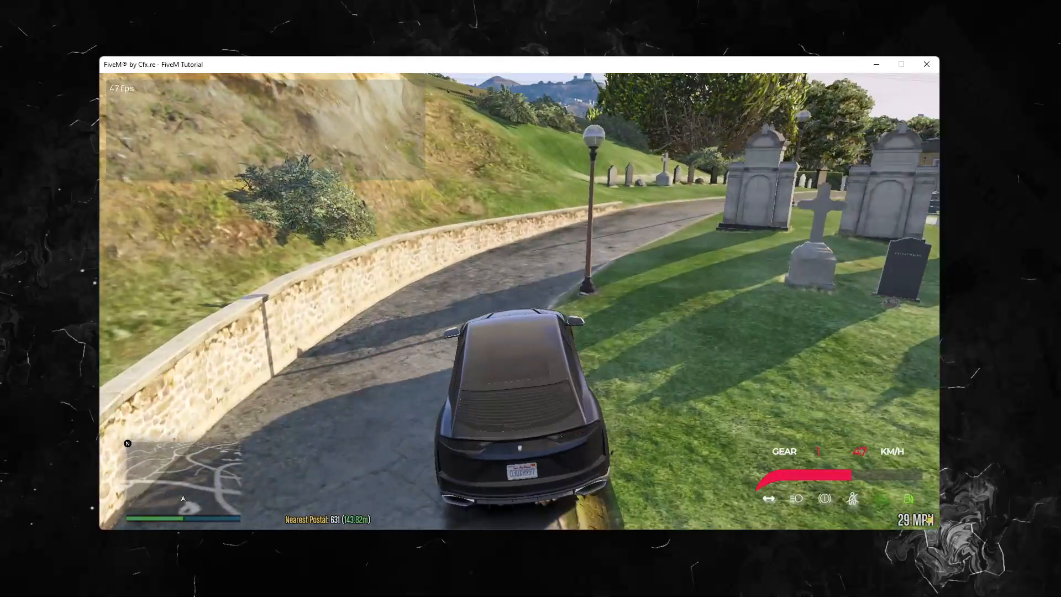
Abandon the half-typed /po command, resume the game and reopen an empty chat line
{"action": "type", "text": "/po"}
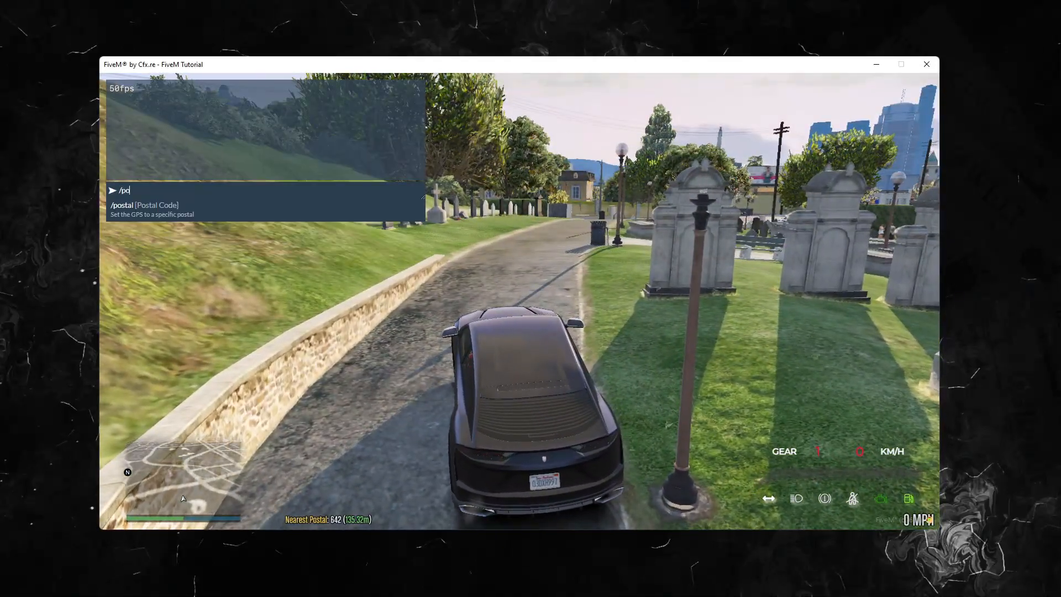
{"action": "key", "text": "Escape"}
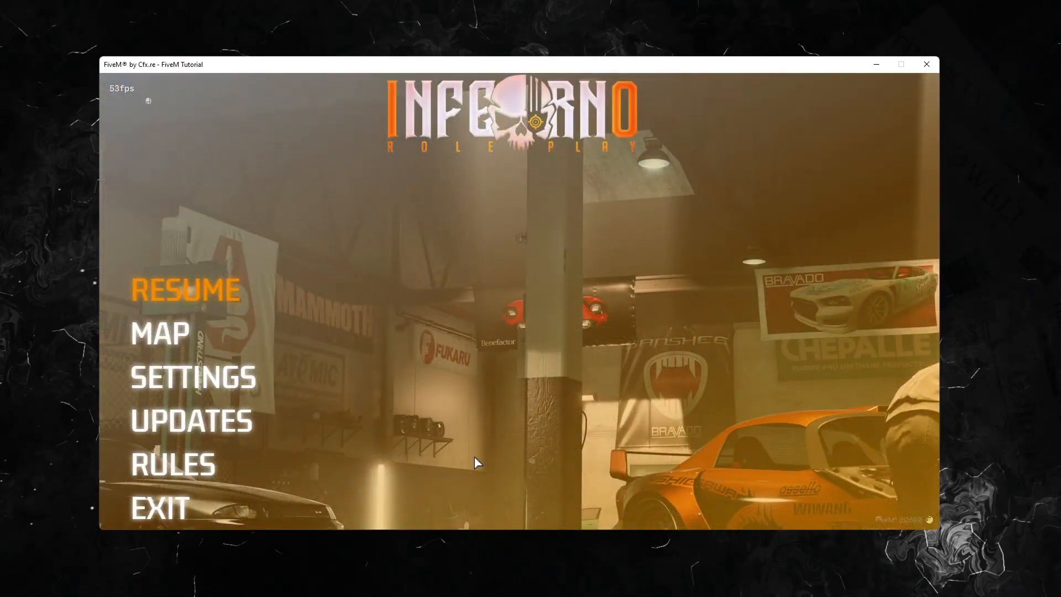
{"action": "left_click", "coordinate": [159, 333]}
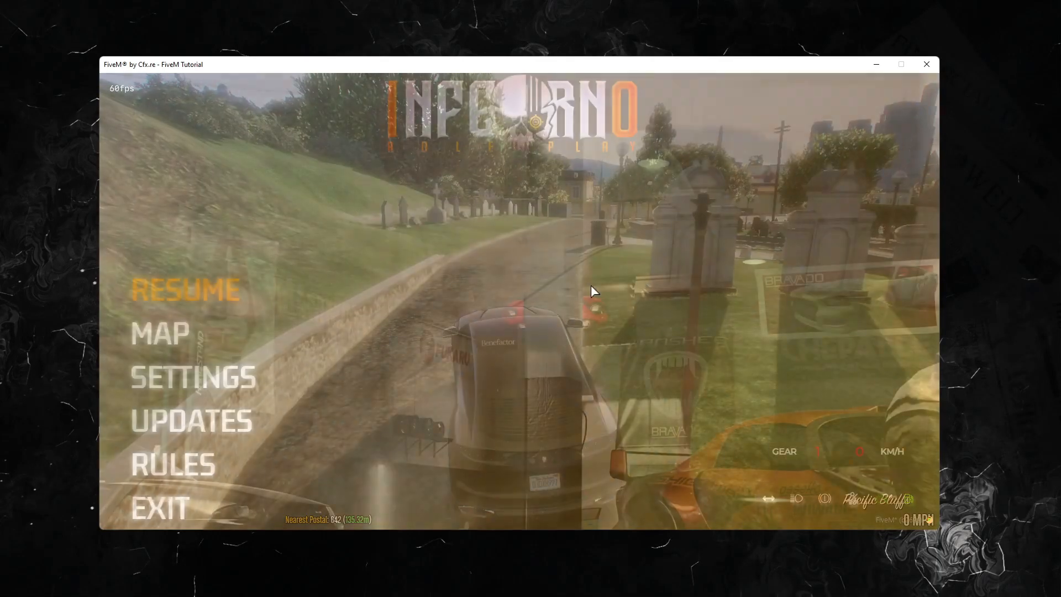
{"action": "left_click", "coordinate": [185, 288]}
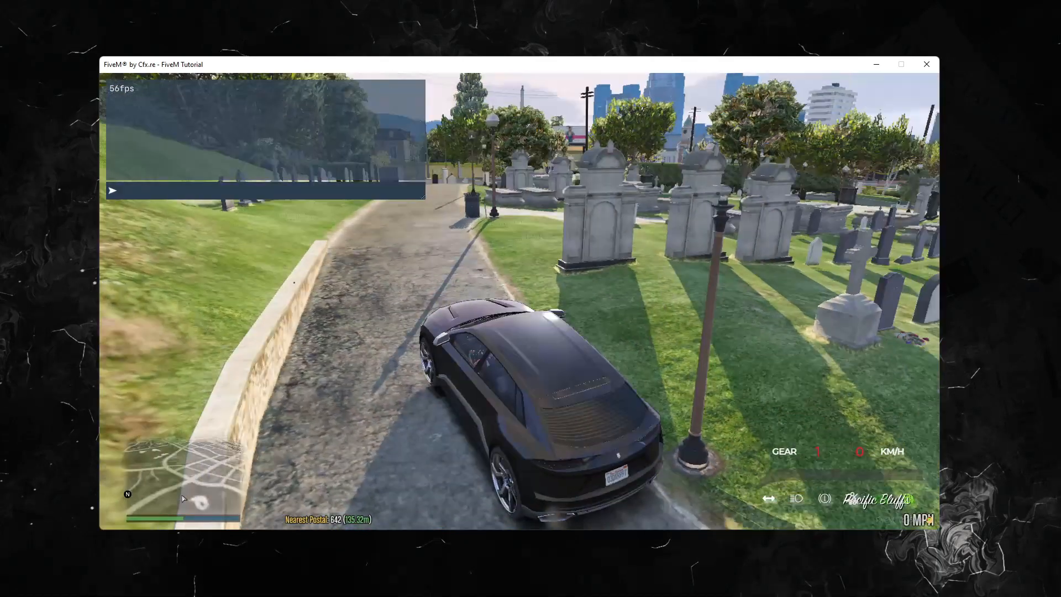
Run /postal 651 to draw the GPS route and drive until the destination-reached message appears
{"action": "type", "text": "/postal"}
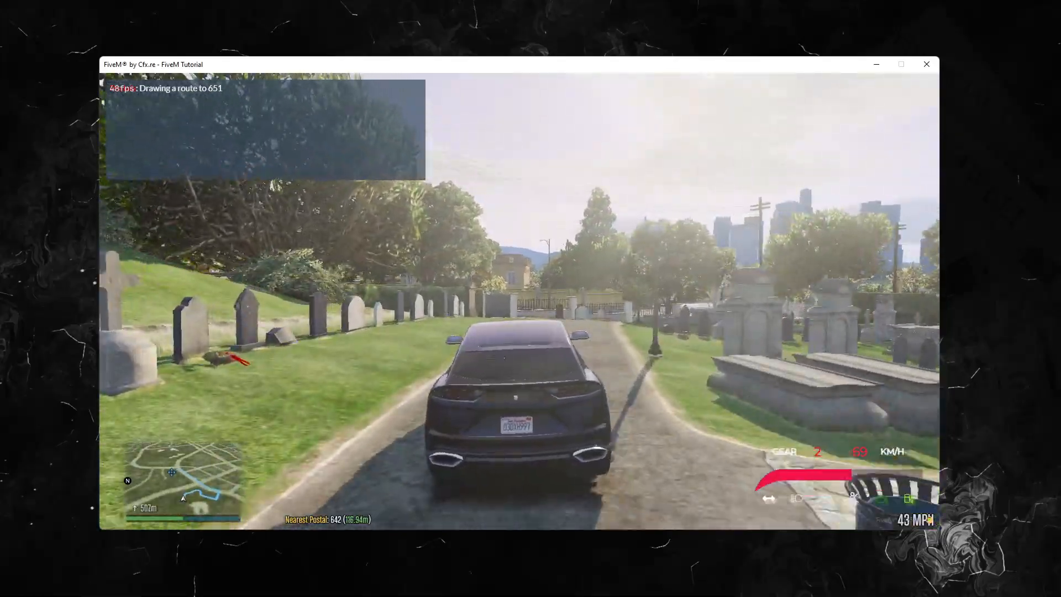
{"action": "key", "text": "w"}
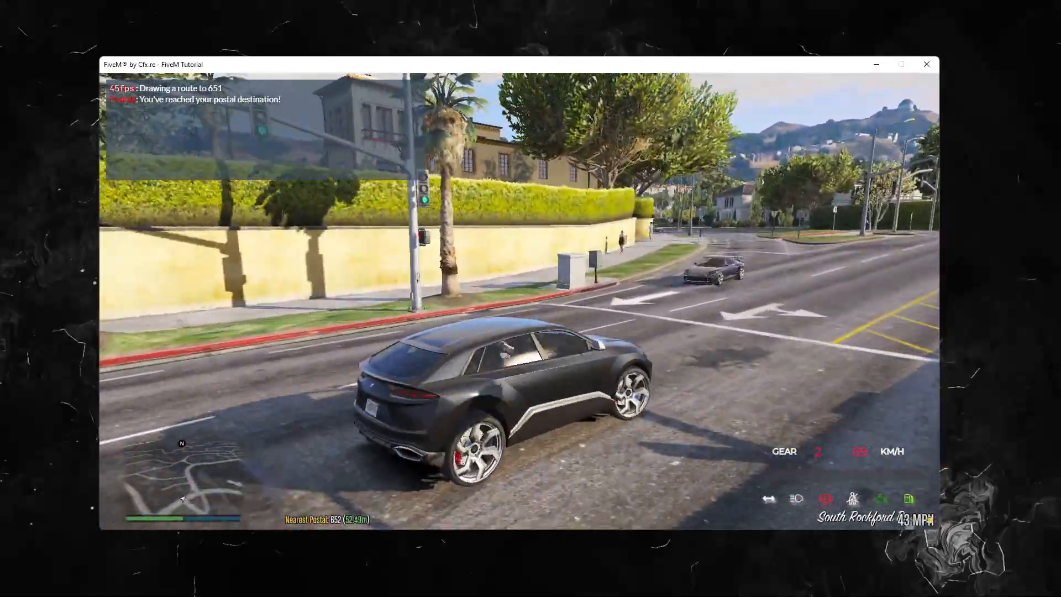
{"action": "key", "text": "t"}
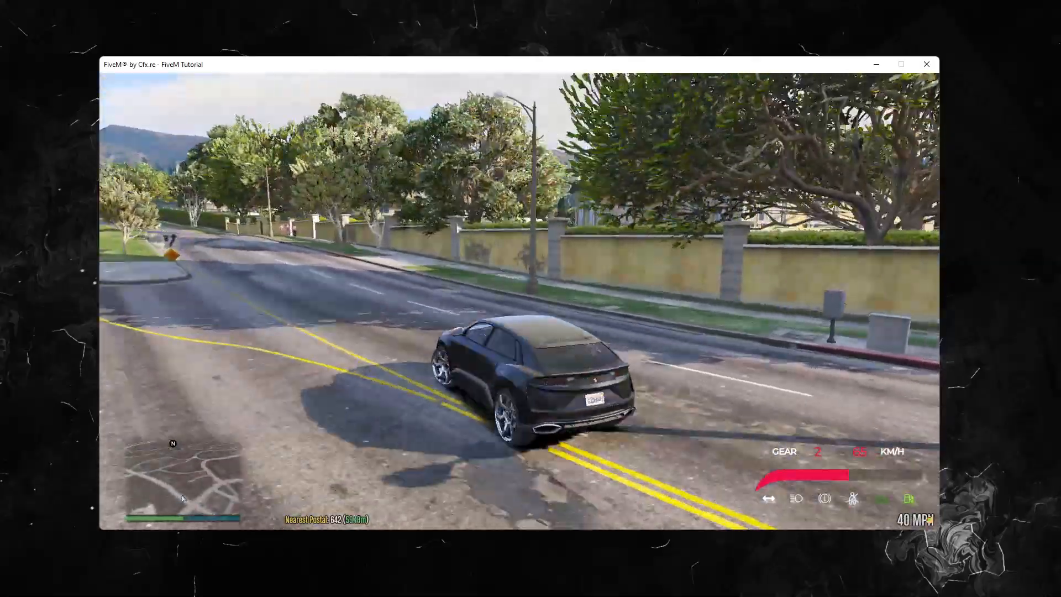
{"action": "key", "text": "w"}
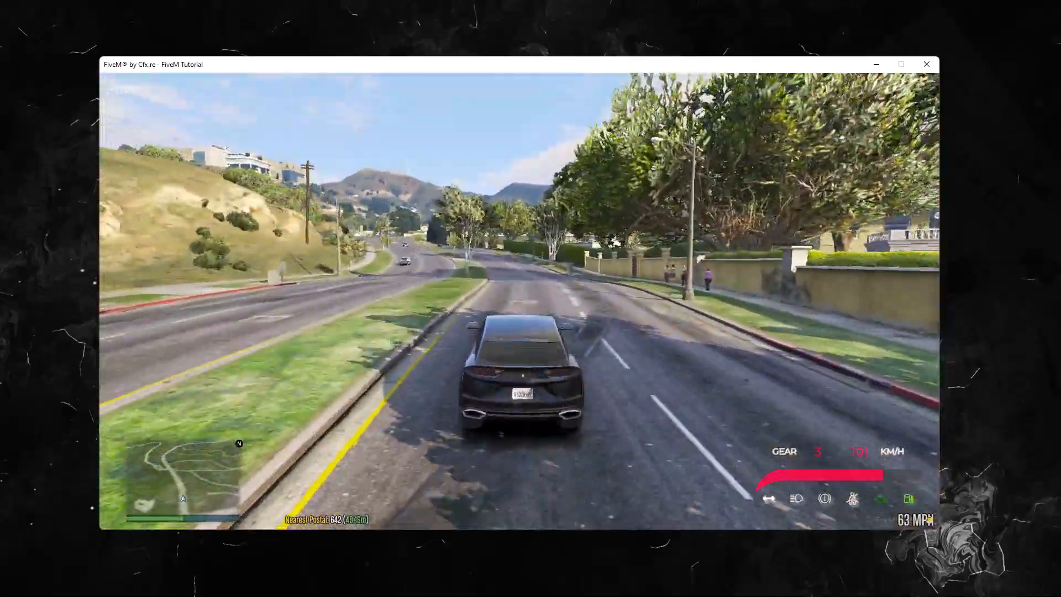